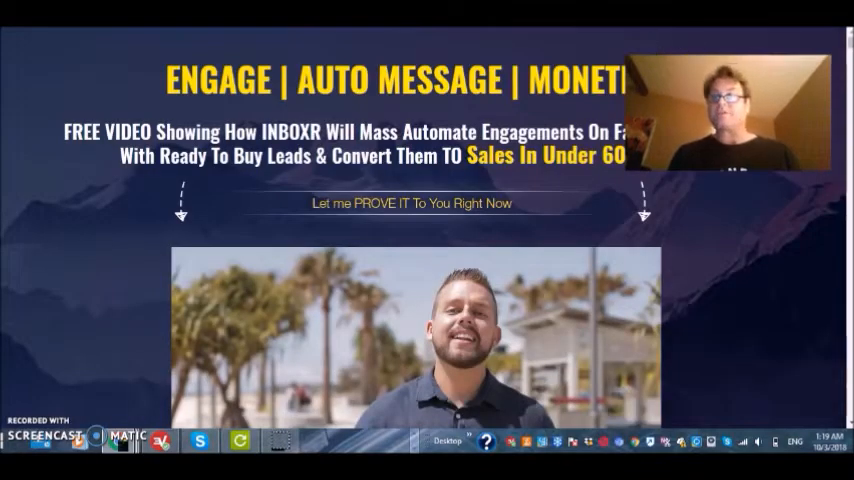
# Step: Scroll down the bot-training page toward the Sequence Message section
pyautogui.scroll(-3)
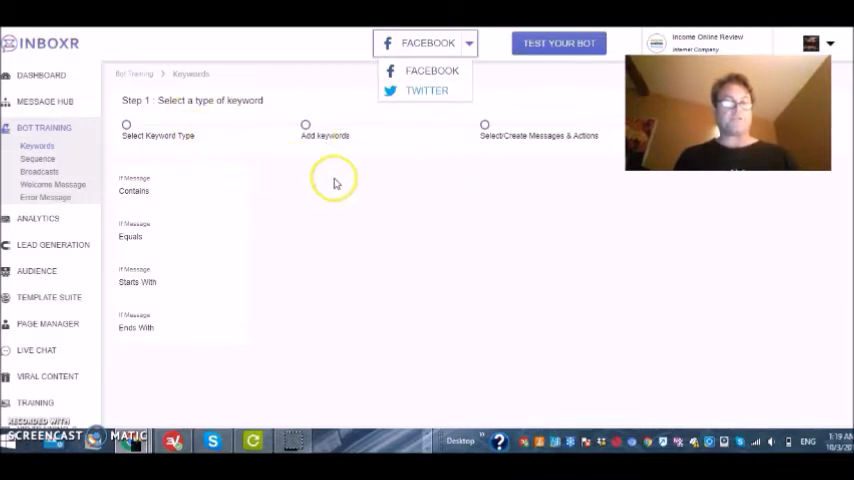
pyautogui.moveTo(165, 143)
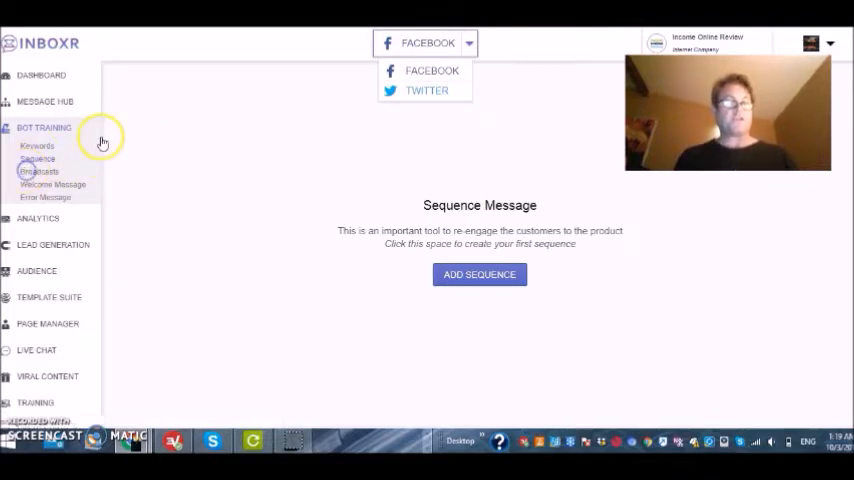
# Step: Show the Broadcast Message page with its option to create the first broadcast
pyautogui.click(39, 171)
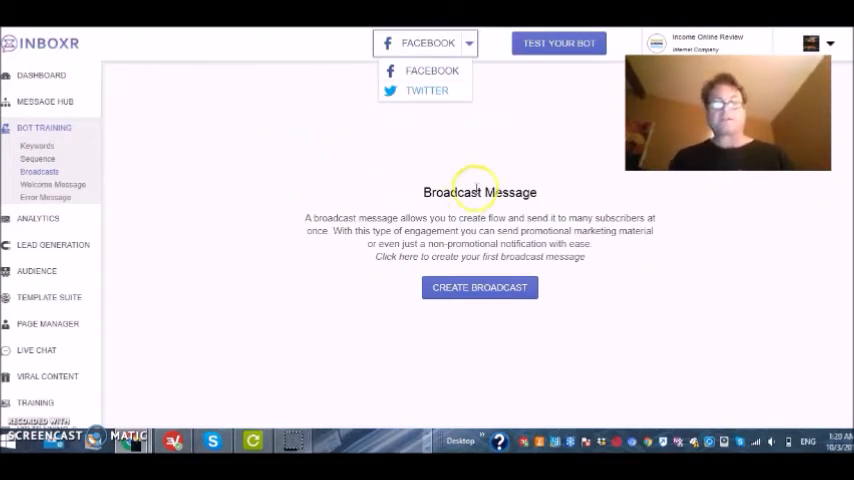
pyautogui.moveTo(378, 135)
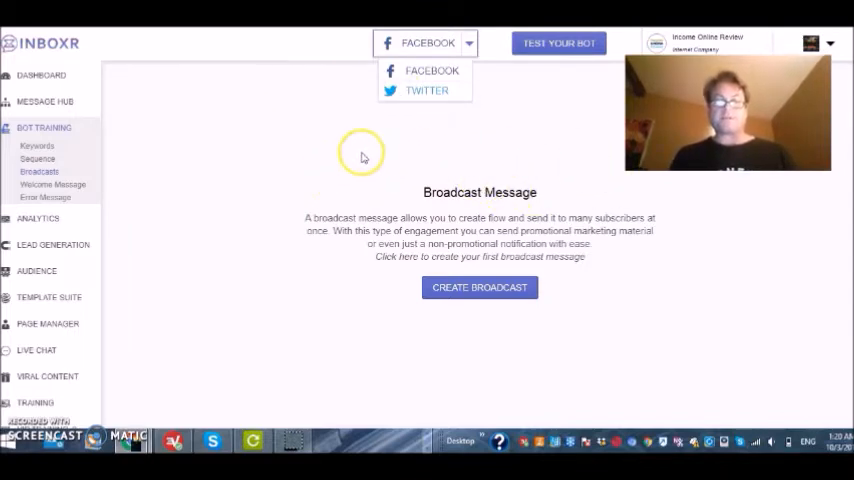
pyautogui.moveTo(355, 125)
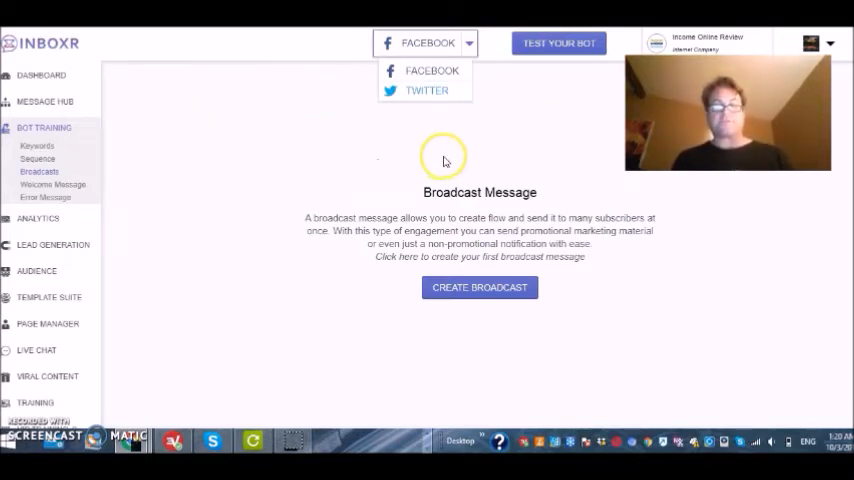
pyautogui.moveTo(376, 147)
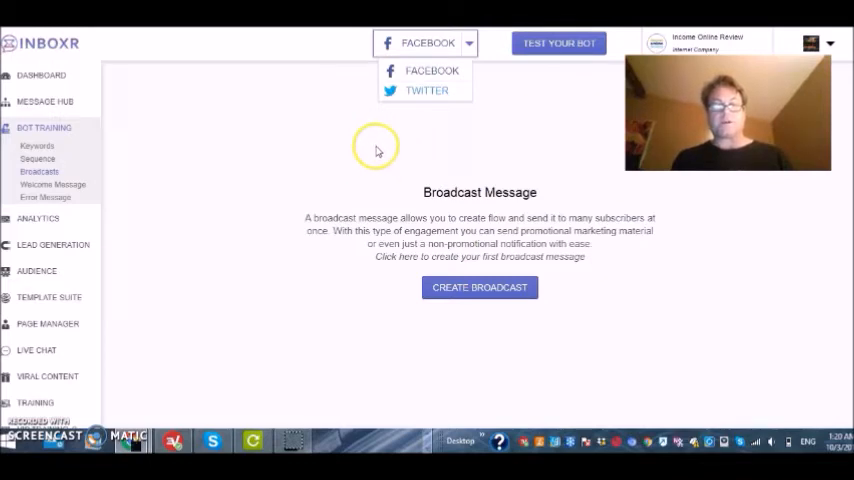
pyautogui.moveTo(310, 138)
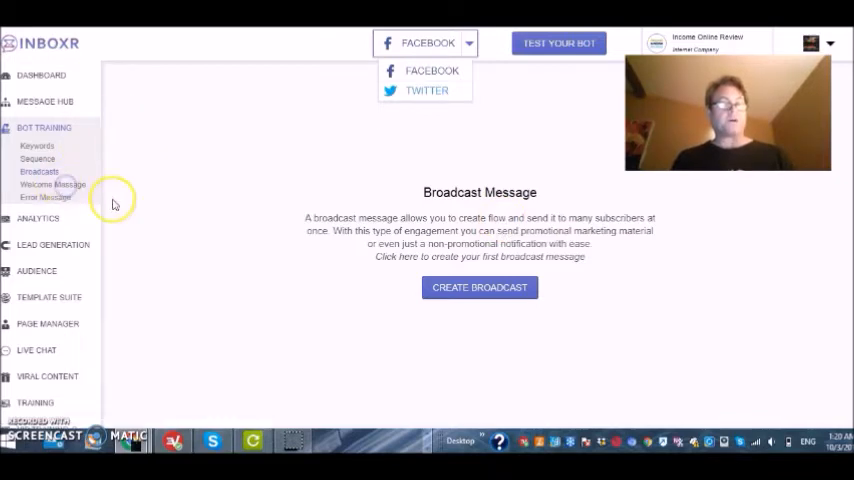
# Step: View the Welcome Message editor, then the Error Message reply for not understanding
pyautogui.click(53, 184)
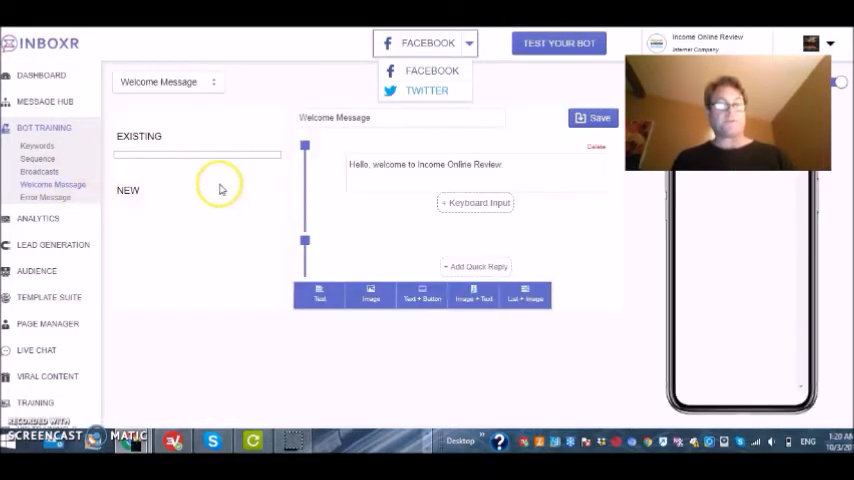
pyautogui.moveTo(103, 128)
pyautogui.write('.')
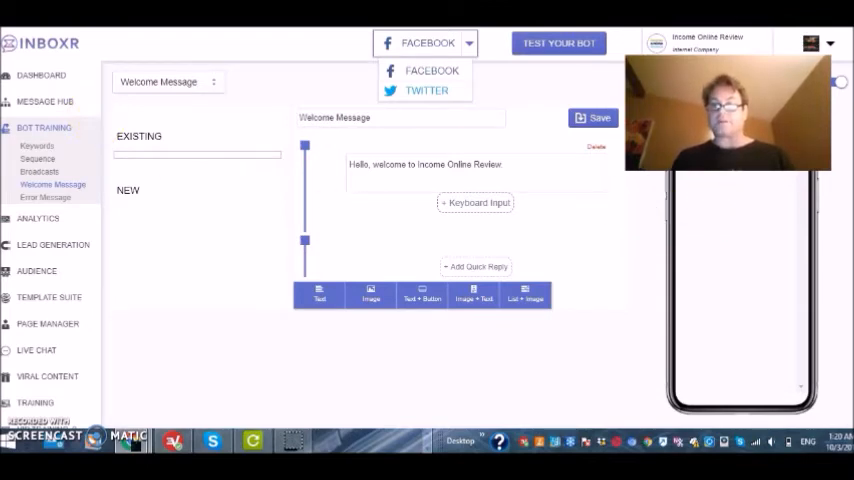
pyautogui.scroll(-3)
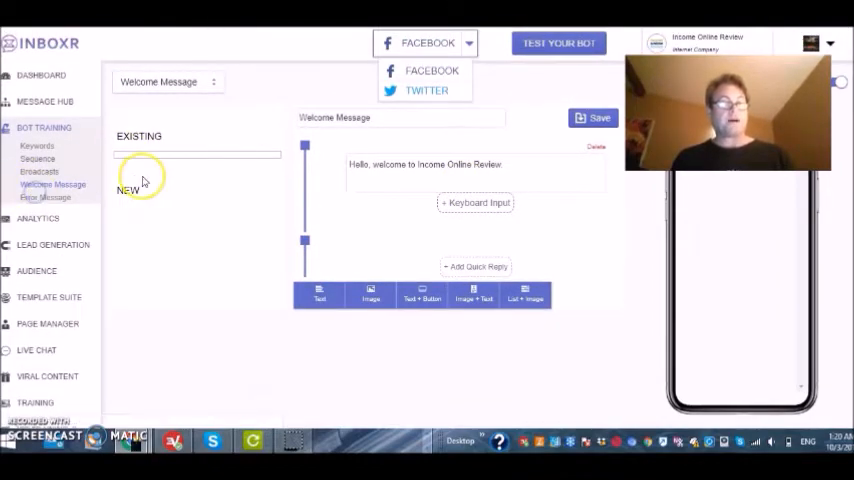
pyautogui.click(45, 197)
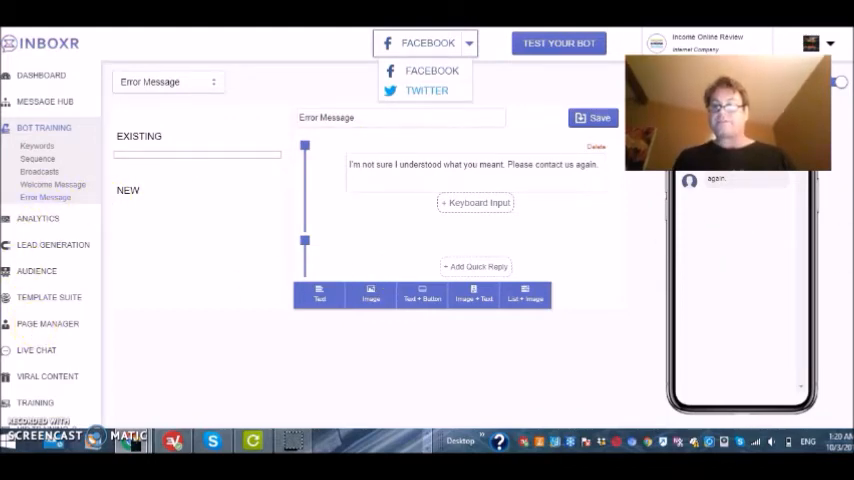
pyautogui.scroll(-3)
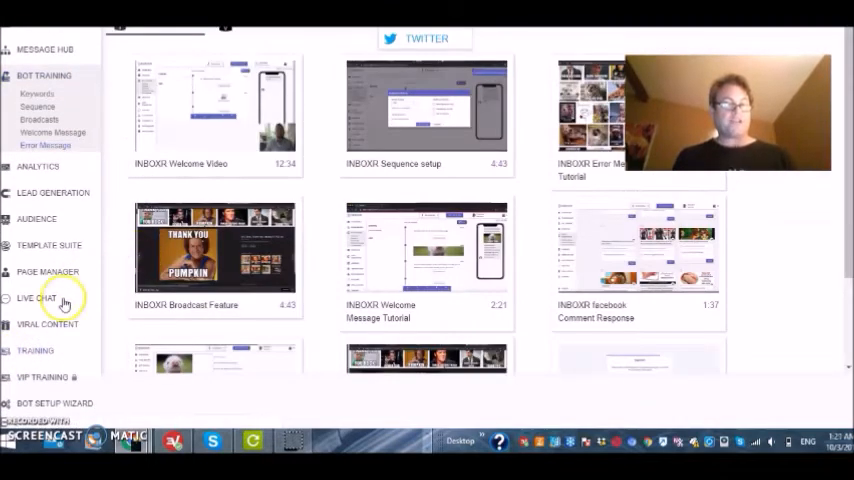
pyautogui.moveTo(254, 143)
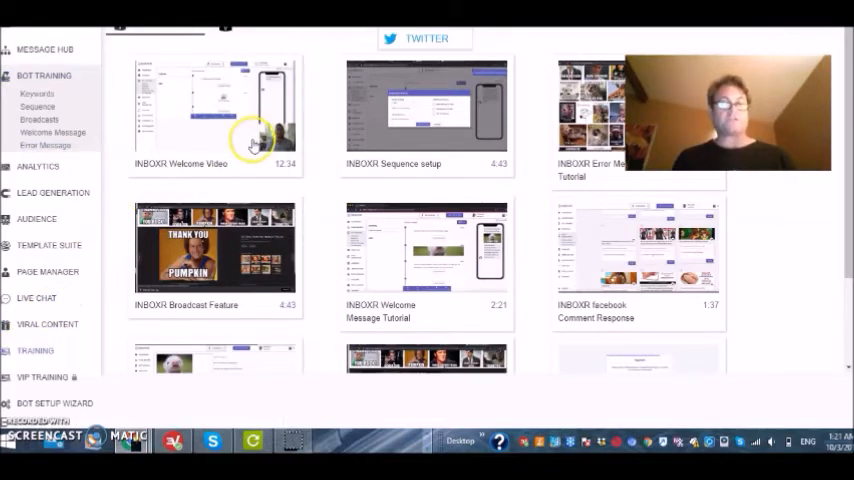
pyautogui.moveTo(568, 275)
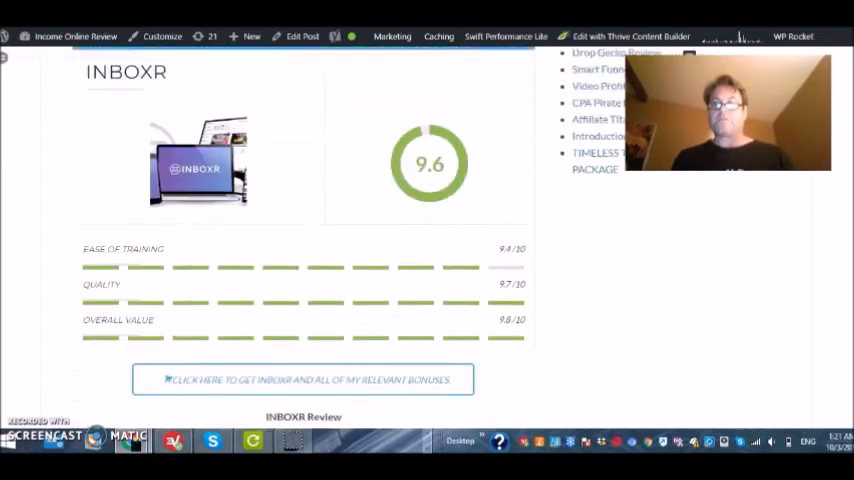
# Step: Scroll the review past the OTO list to the Bonus Package for INBOXR heading
pyautogui.scroll(-3)
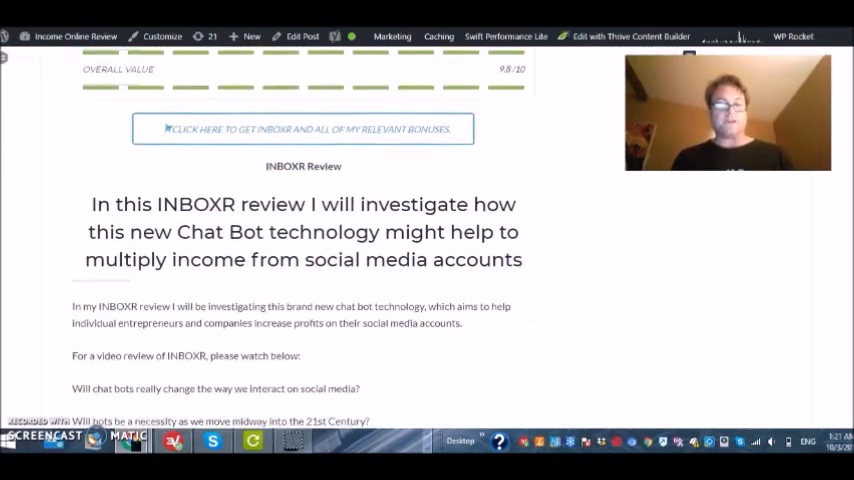
pyautogui.scroll(-3)
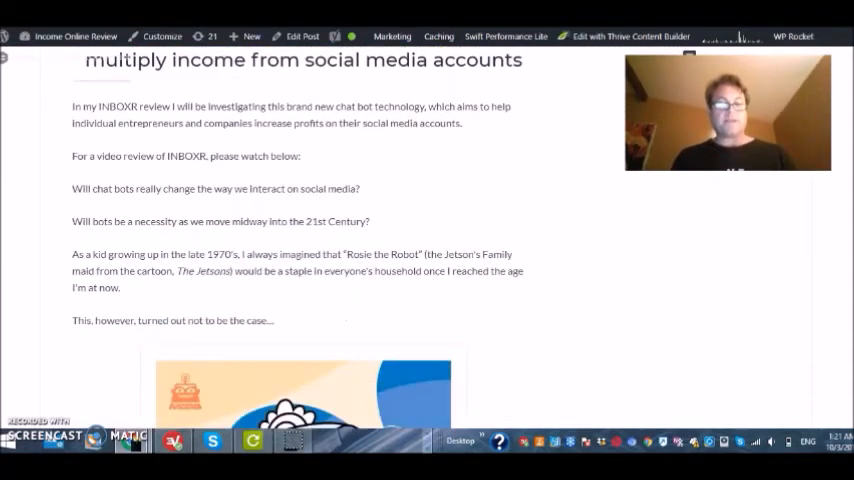
pyautogui.scroll(-3)
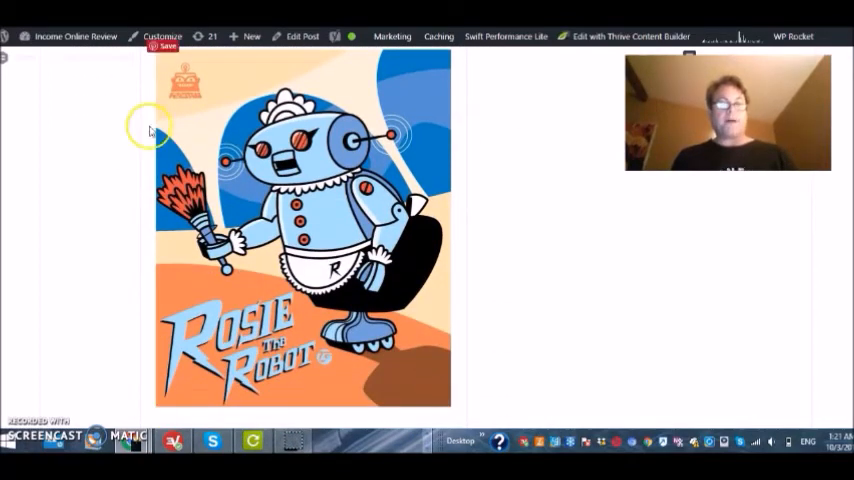
pyautogui.moveTo(435, 120)
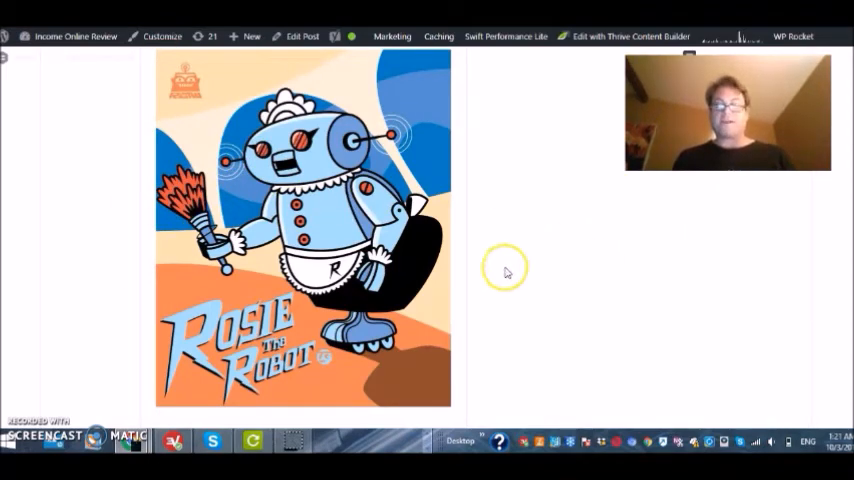
pyautogui.scroll(-3)
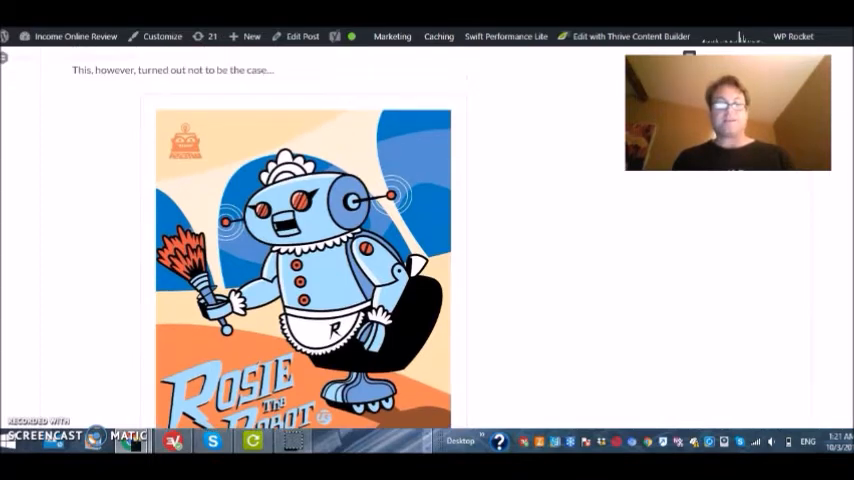
pyautogui.scroll(-3)
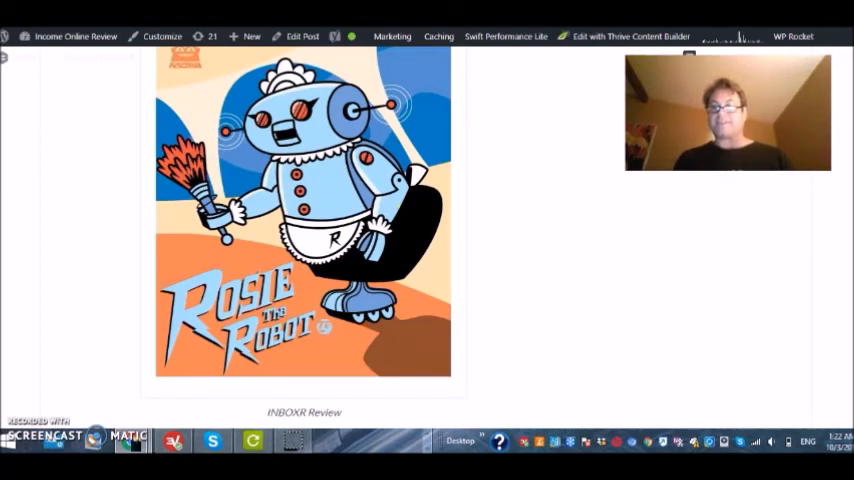
pyautogui.scroll(-3)
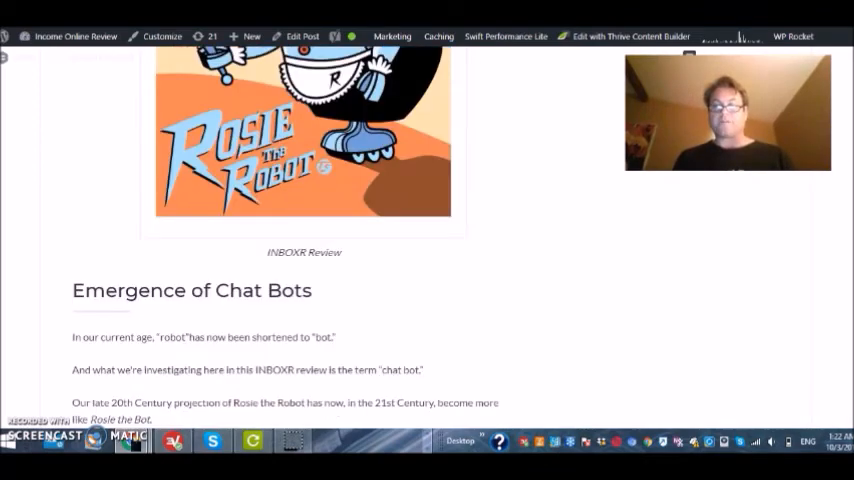
pyautogui.scroll(-3)
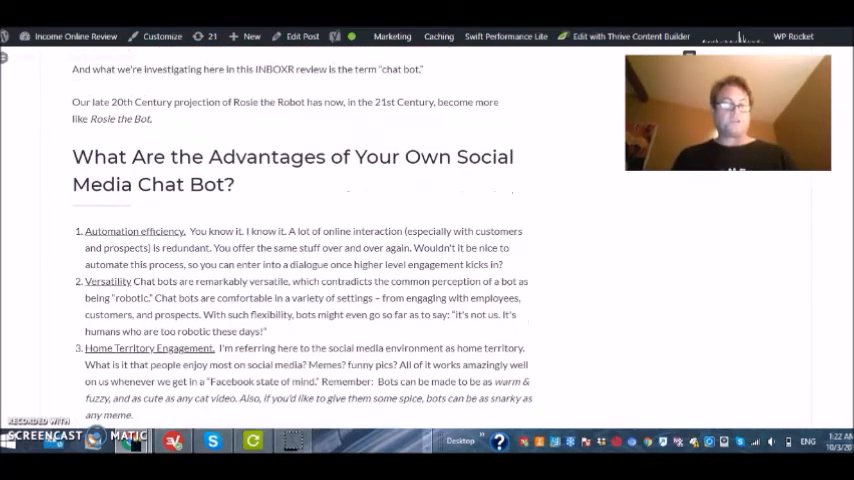
pyautogui.scroll(-3)
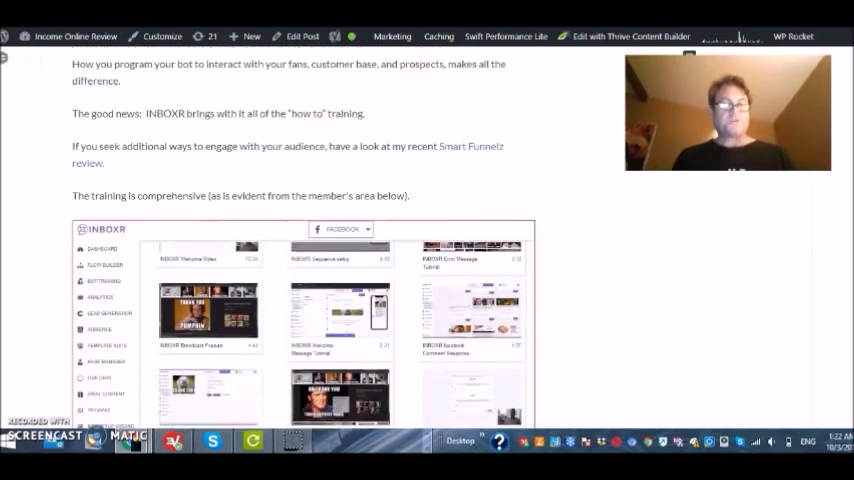
pyautogui.scroll(-3)
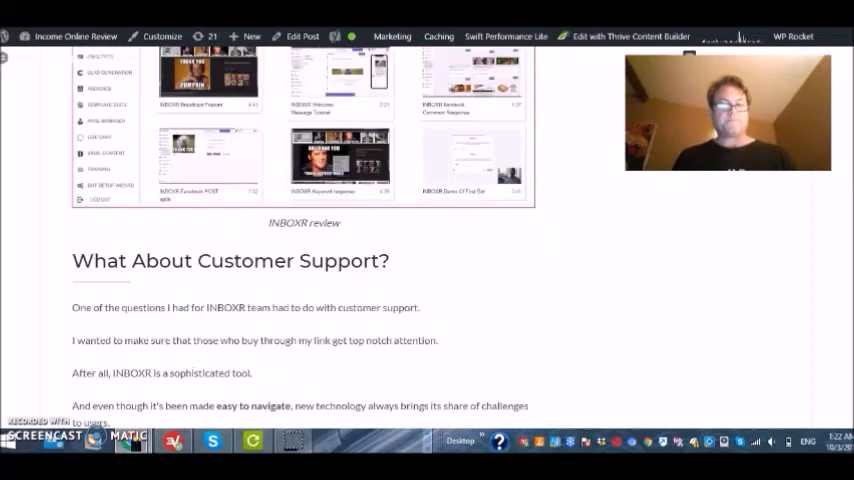
pyautogui.scroll(-3)
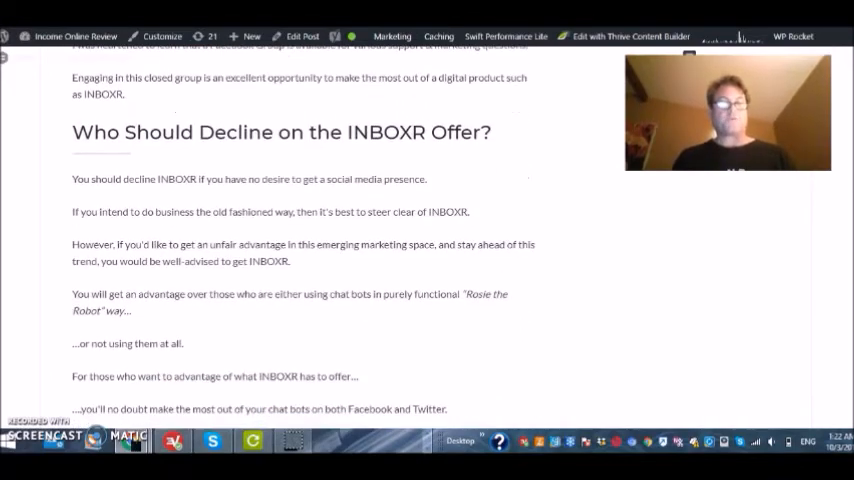
pyautogui.scroll(-3)
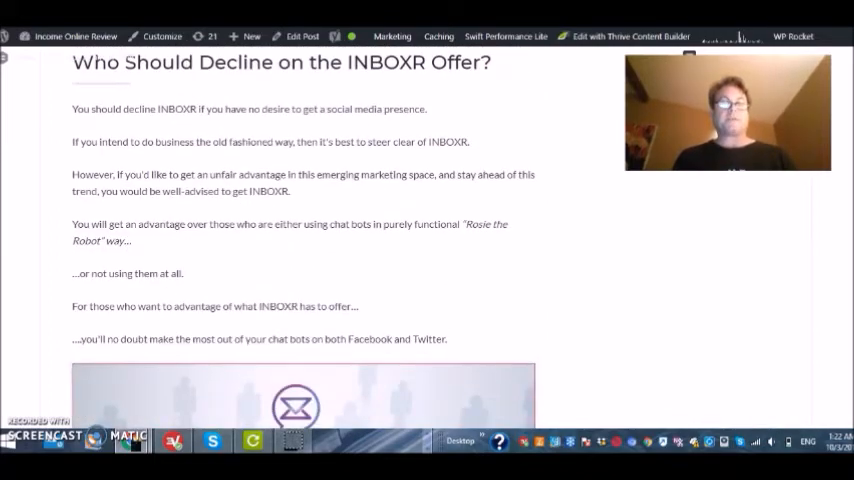
pyautogui.scroll(-3)
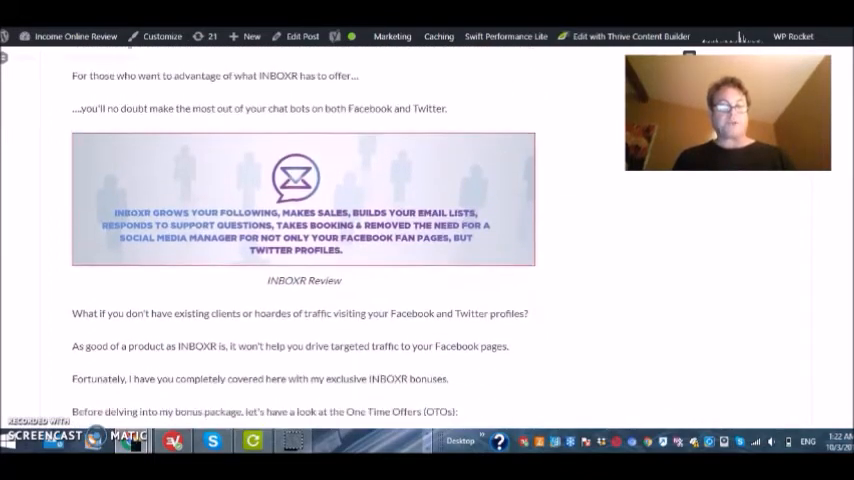
pyautogui.scroll(-3)
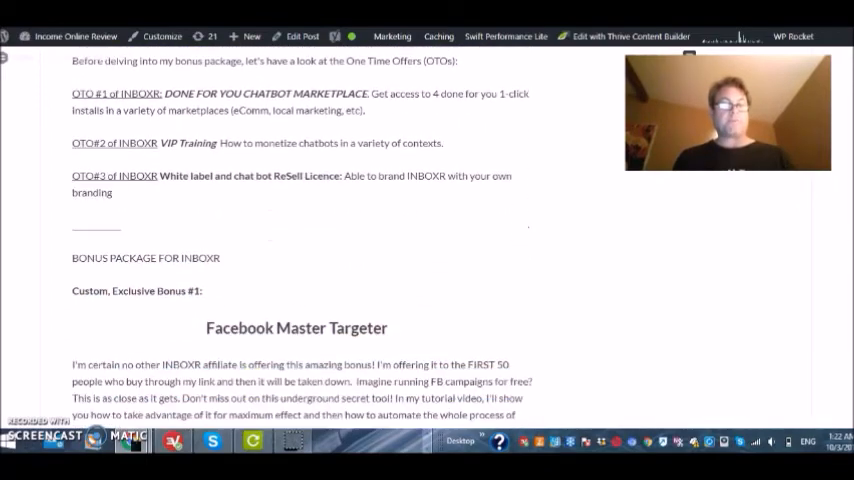
pyautogui.scroll(-3)
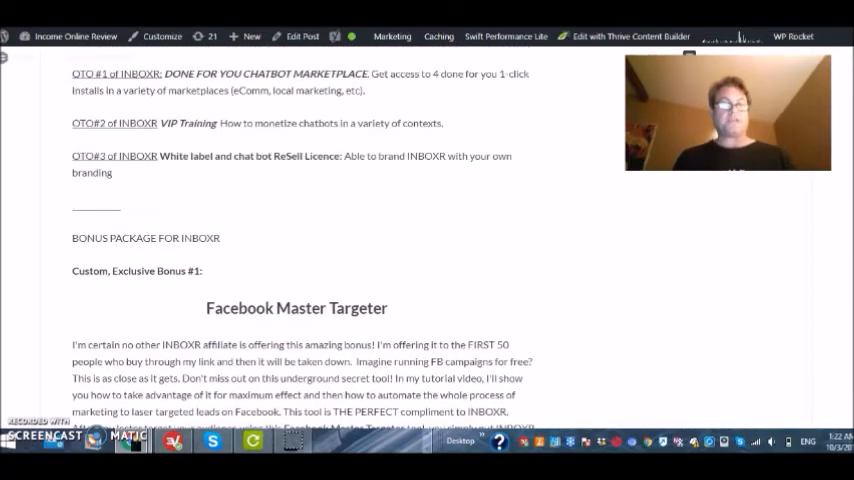
pyautogui.scroll(3)
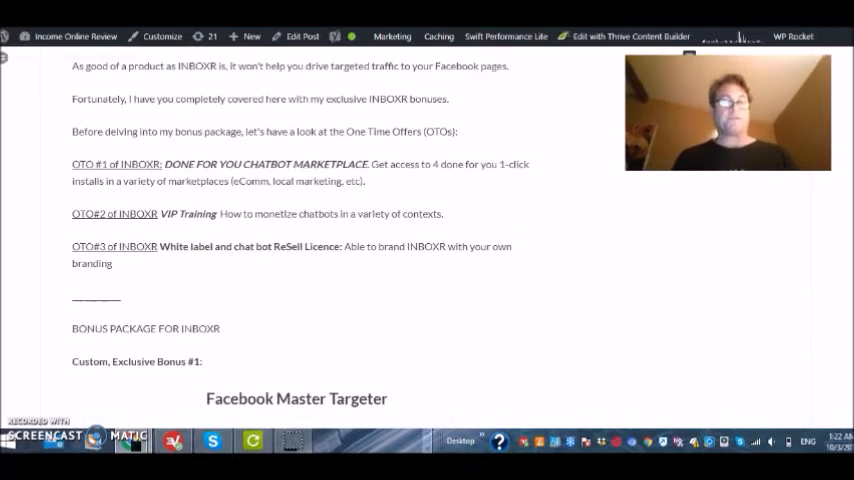
pyautogui.scroll(-3)
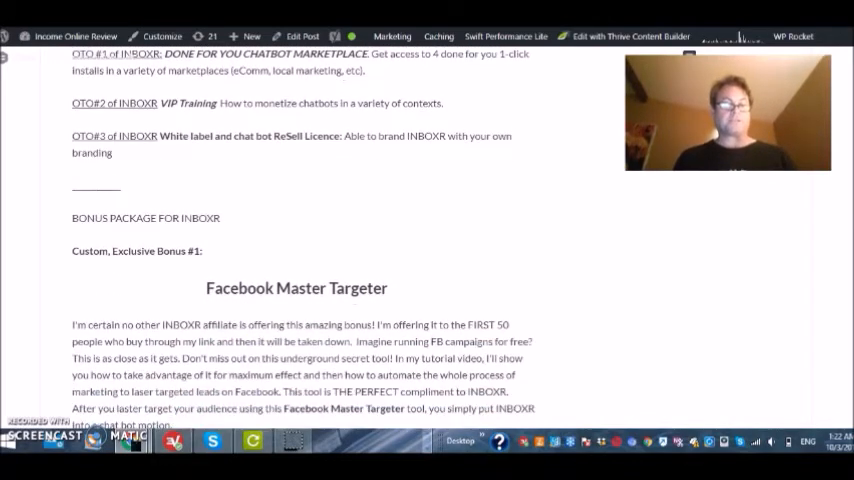
pyautogui.scroll(-3)
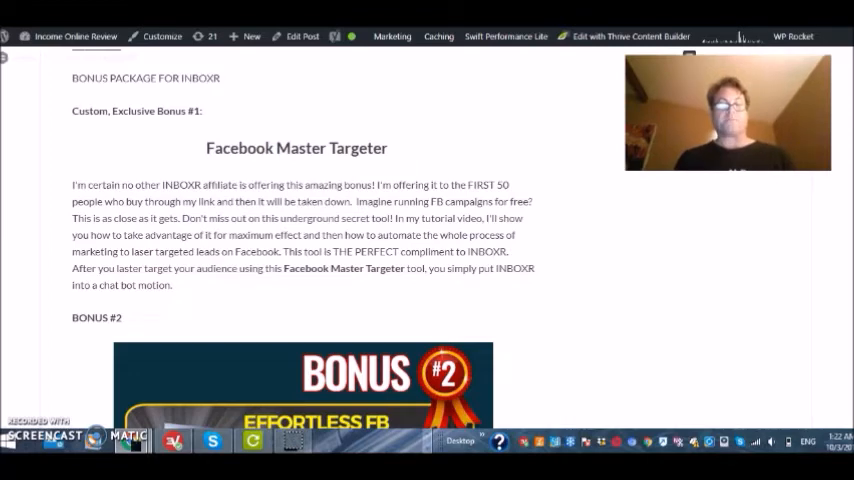
# Step: Scroll through Bonus #2 to #5 until Bonus #6 and 'Click here to get INBOXR' appear
pyautogui.scroll(-3)
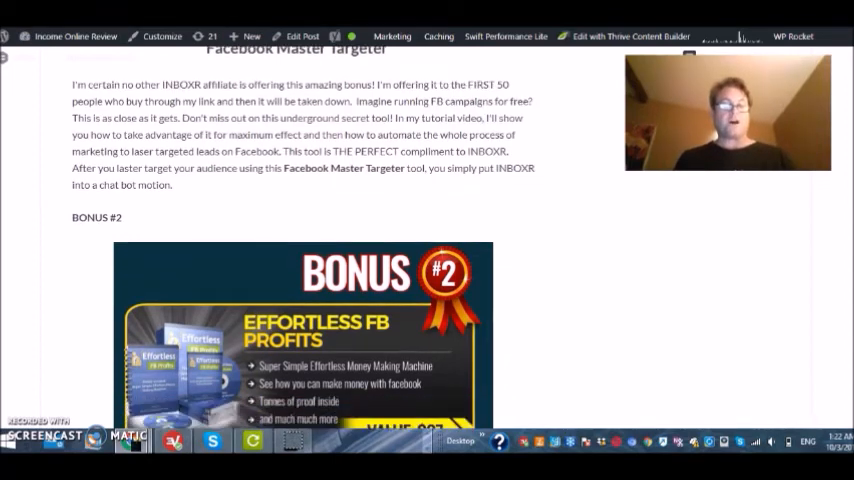
pyautogui.scroll(-3)
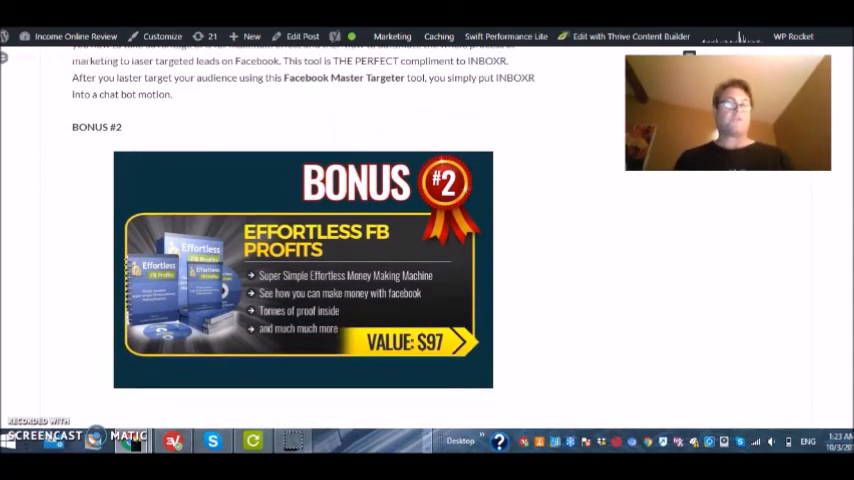
pyautogui.scroll(-3)
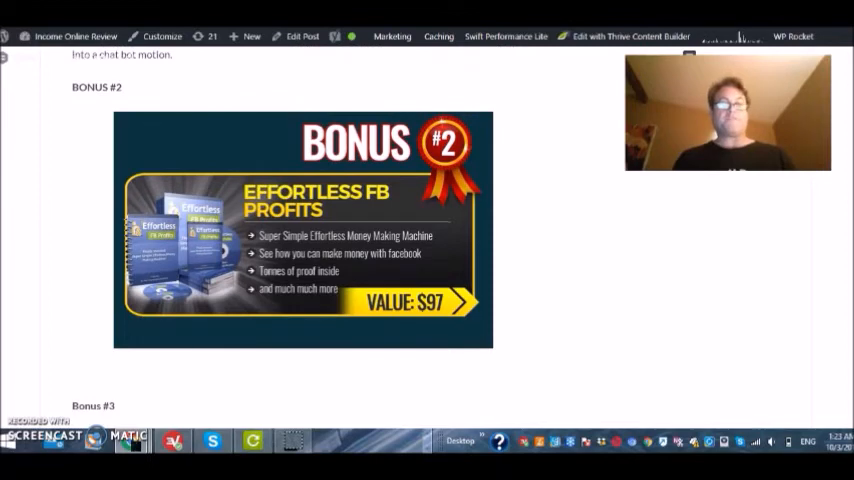
pyautogui.scroll(-3)
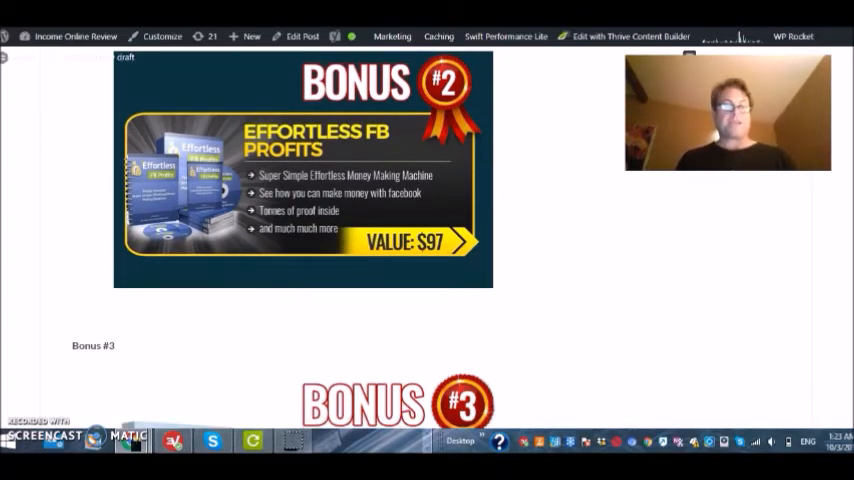
pyautogui.scroll(-3)
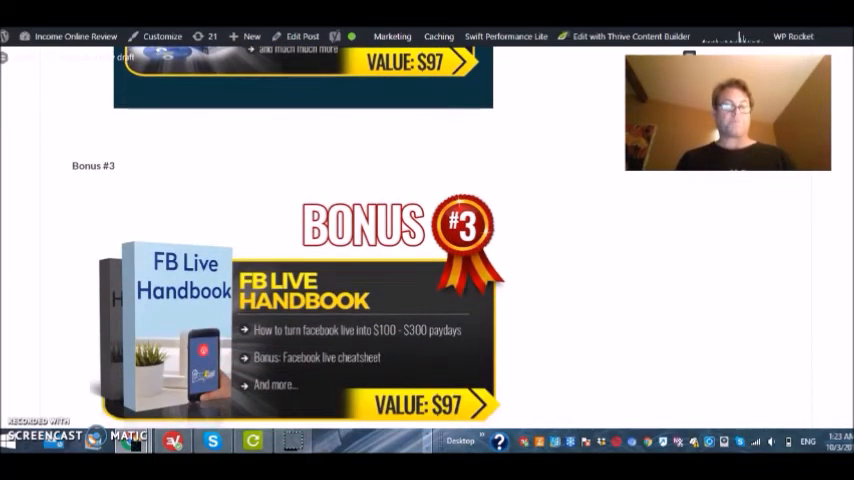
pyautogui.scroll(-3)
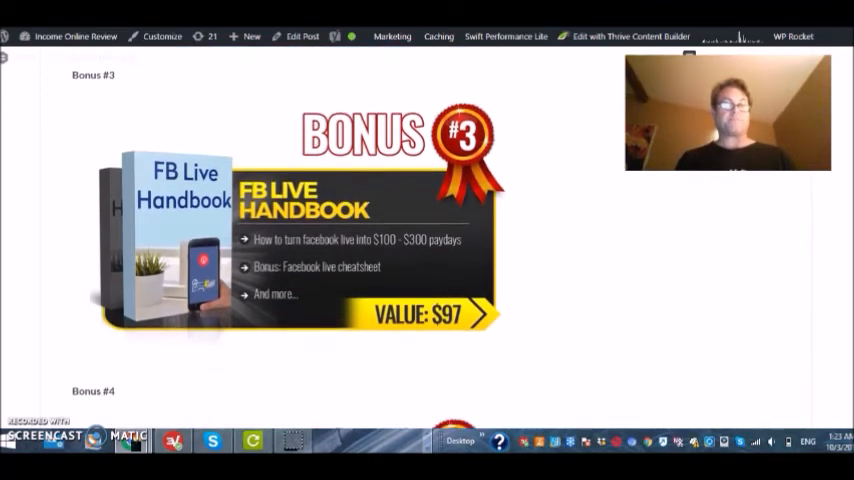
pyautogui.scroll(-3)
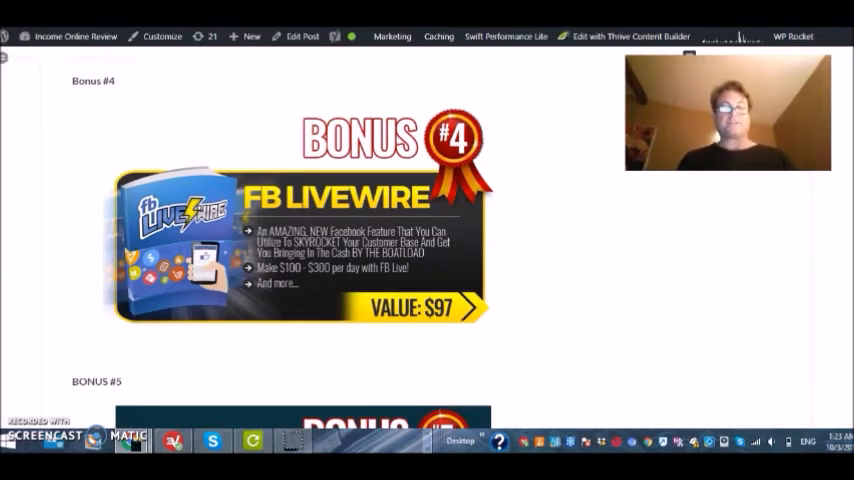
pyautogui.scroll(-3)
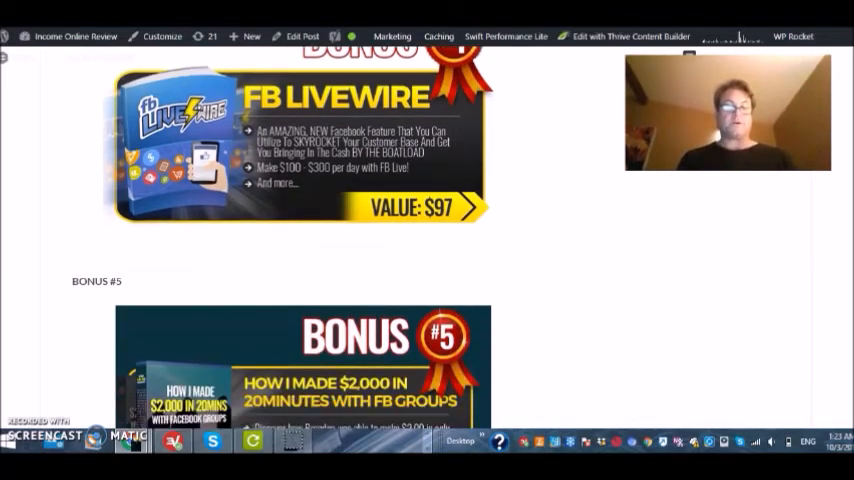
pyautogui.scroll(-3)
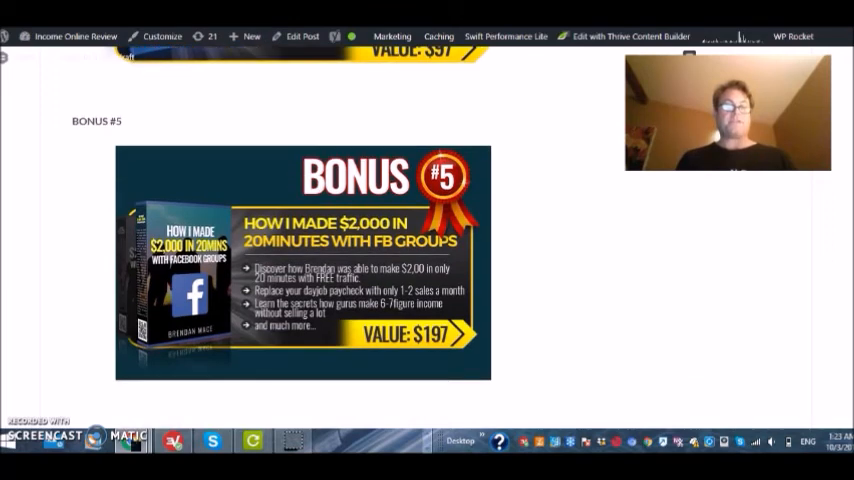
pyautogui.scroll(-3)
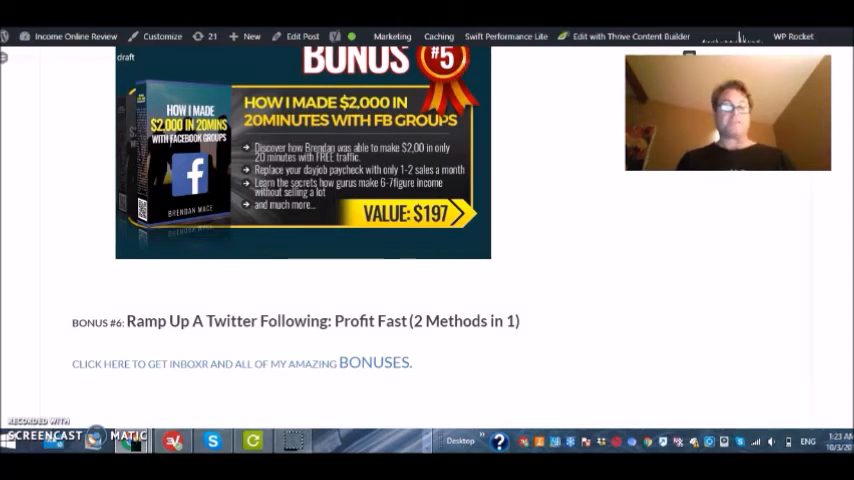
# Step: Scroll to the share area and back to the OTO list and Bonus Package heading
pyautogui.scroll(-3)
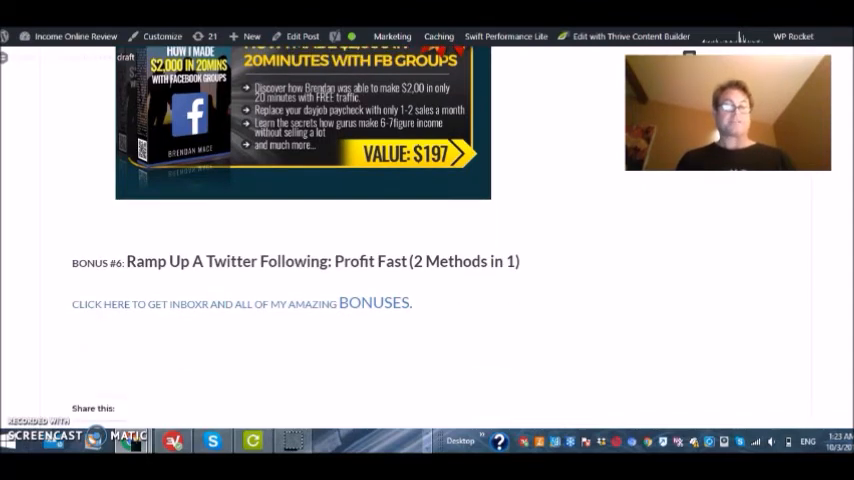
pyautogui.scroll(-3)
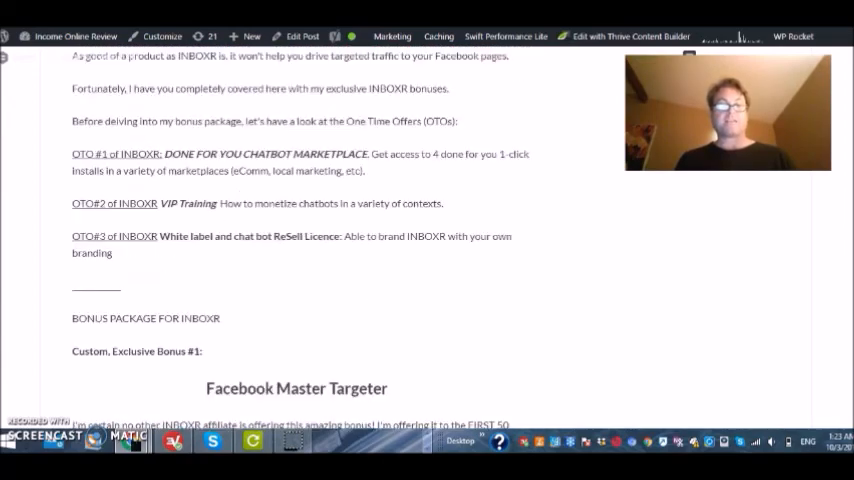
# Step: Scroll from the Rosie the Robot image down to the Facebook Master Targeter bonus and Bonus #2 heading
pyautogui.scroll(-3)
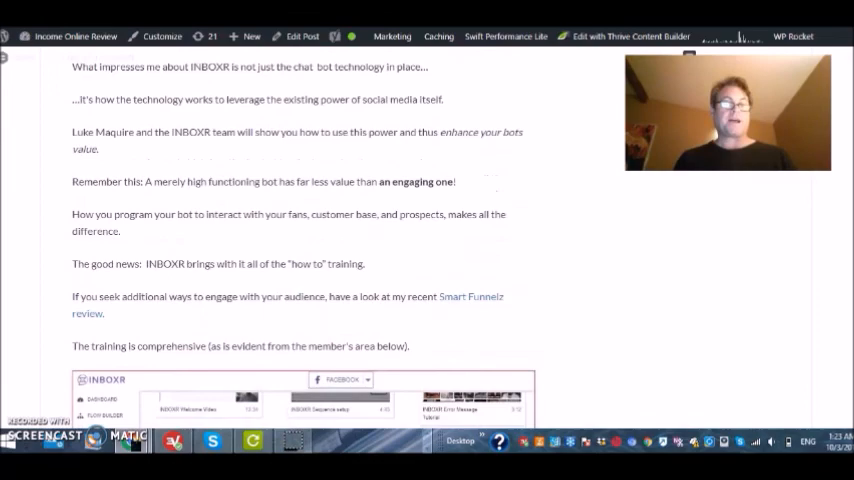
pyautogui.scroll(-3)
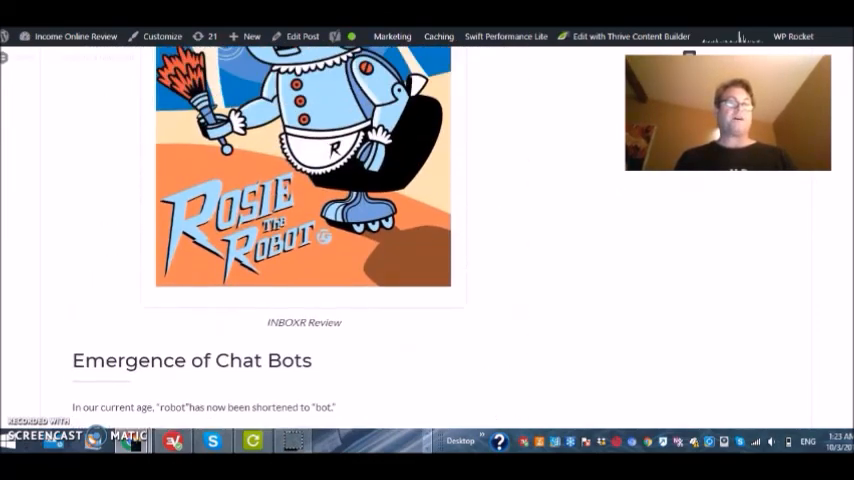
pyautogui.scroll(-3)
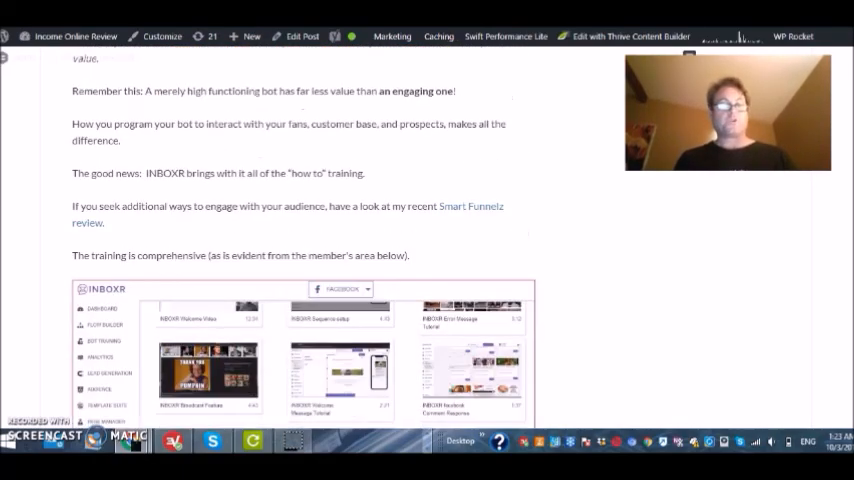
pyautogui.scroll(-3)
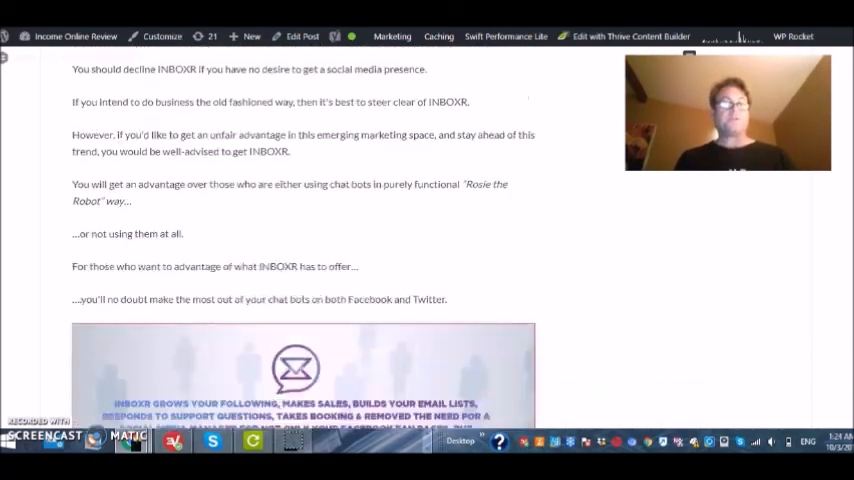
pyautogui.scroll(-3)
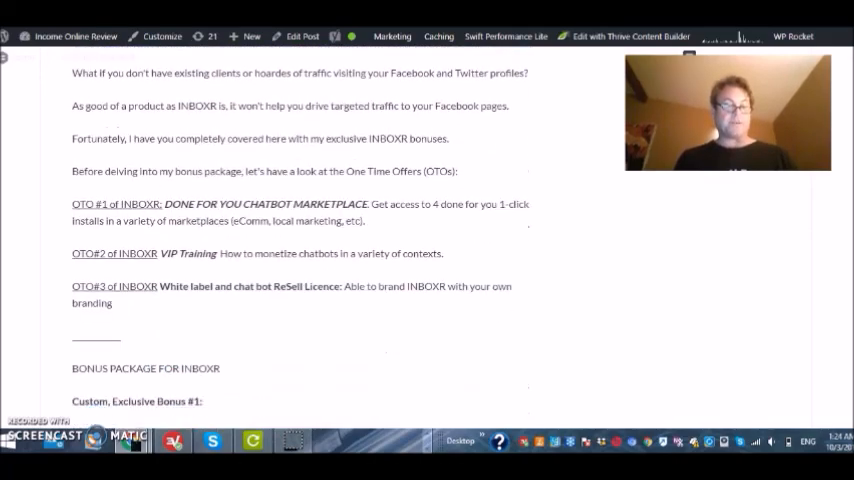
pyautogui.scroll(-3)
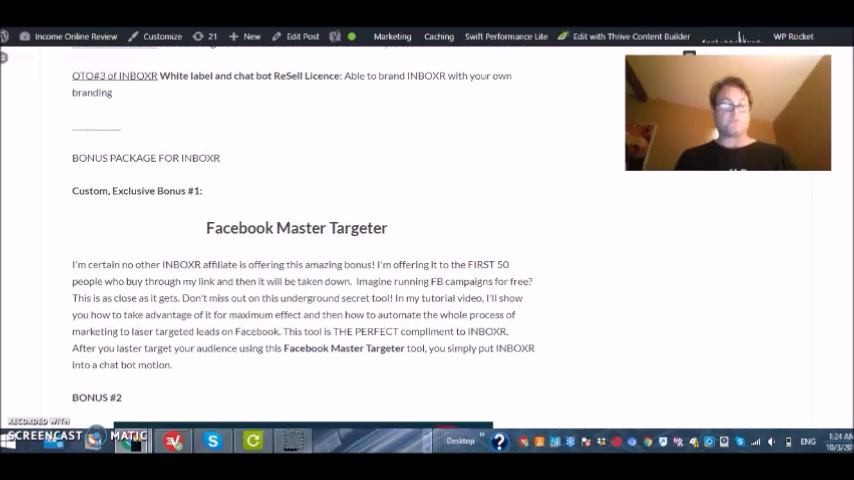